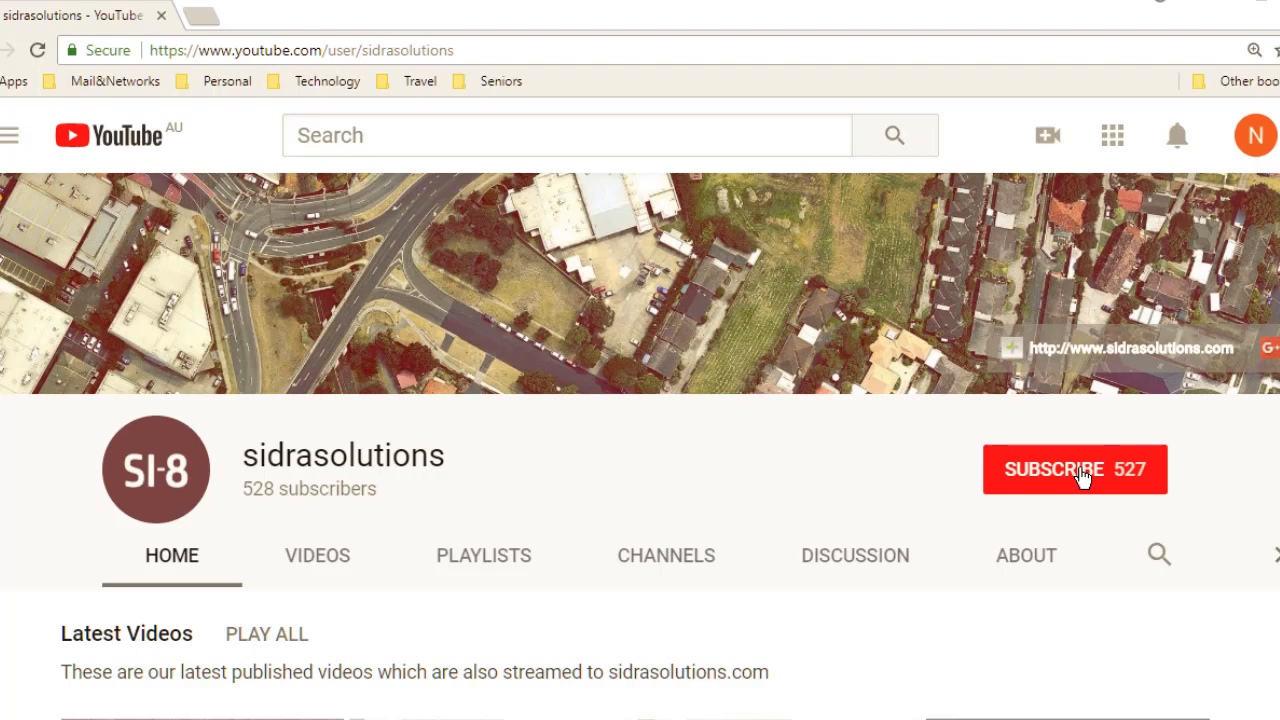
Step: Subscribe to the sidrasolutions YouTube channel and turn on notifications
left_click(1074, 469)
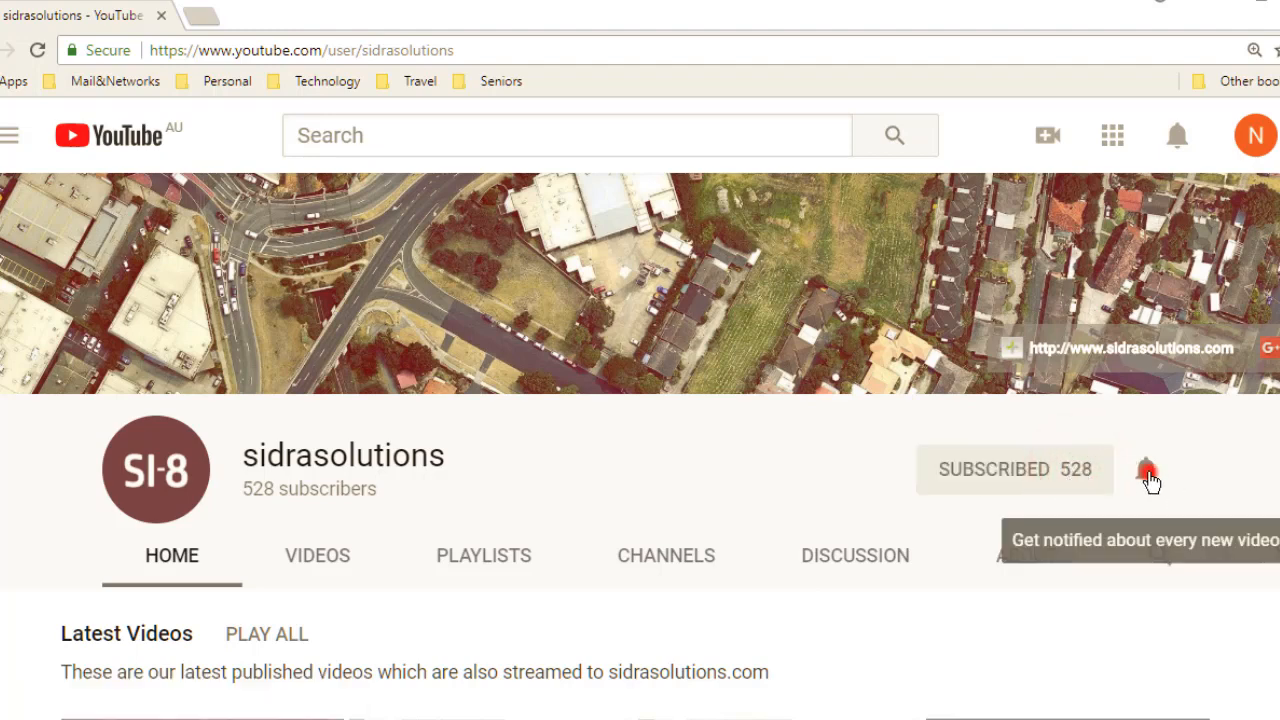
left_click(1146, 469)
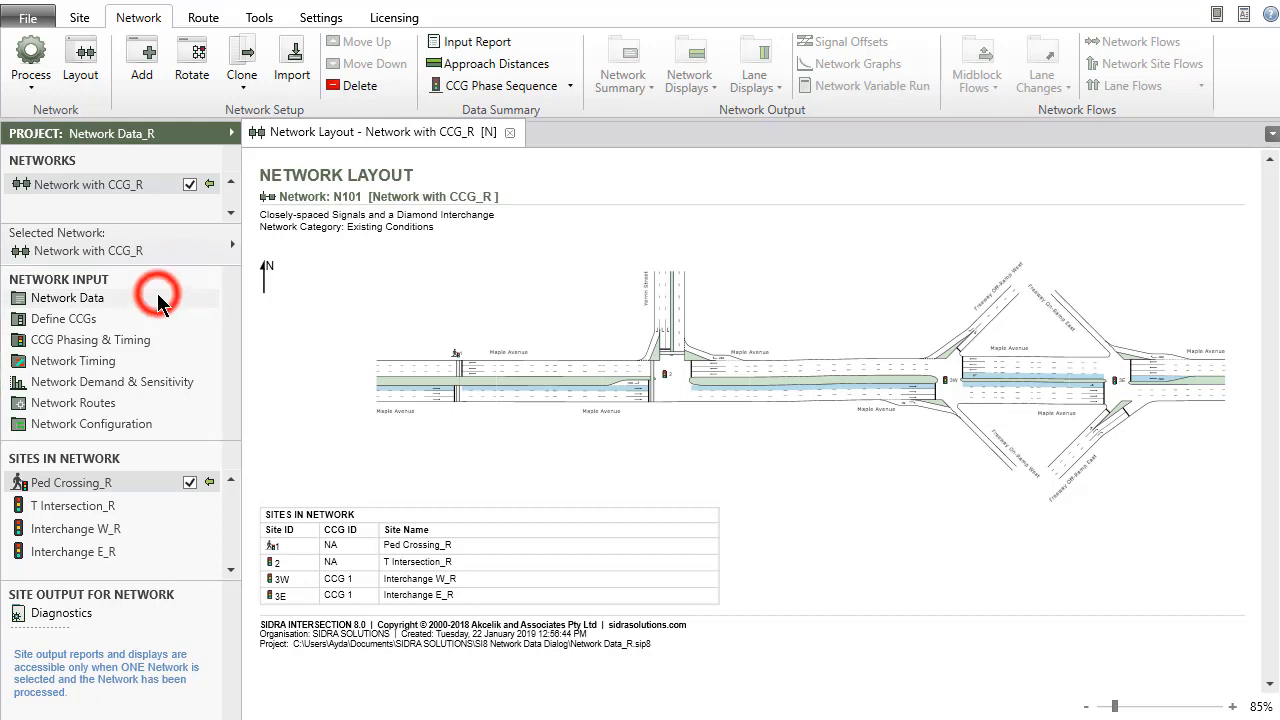
Step: Open the Network Data settings for Network with CCG_R from Network Input
left_click(67, 297)
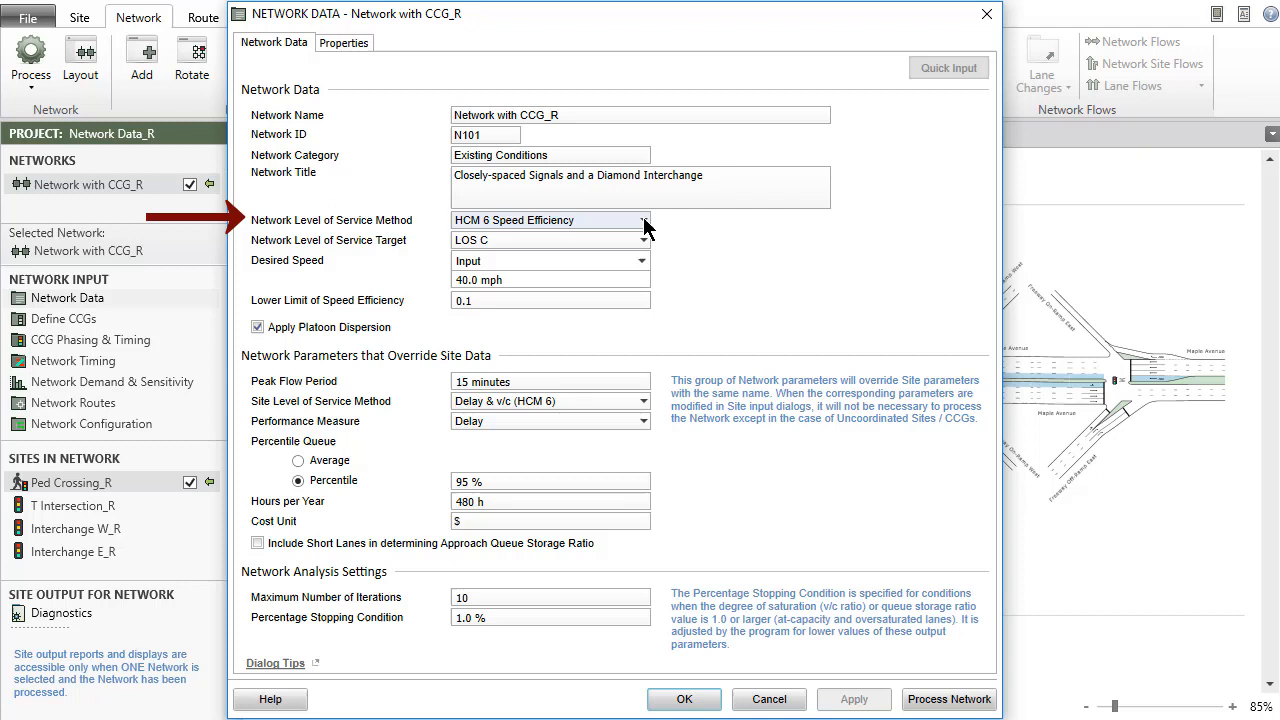
Step: Review the level of service method and target options, then set Desired Speed to Program
left_click(643, 220)
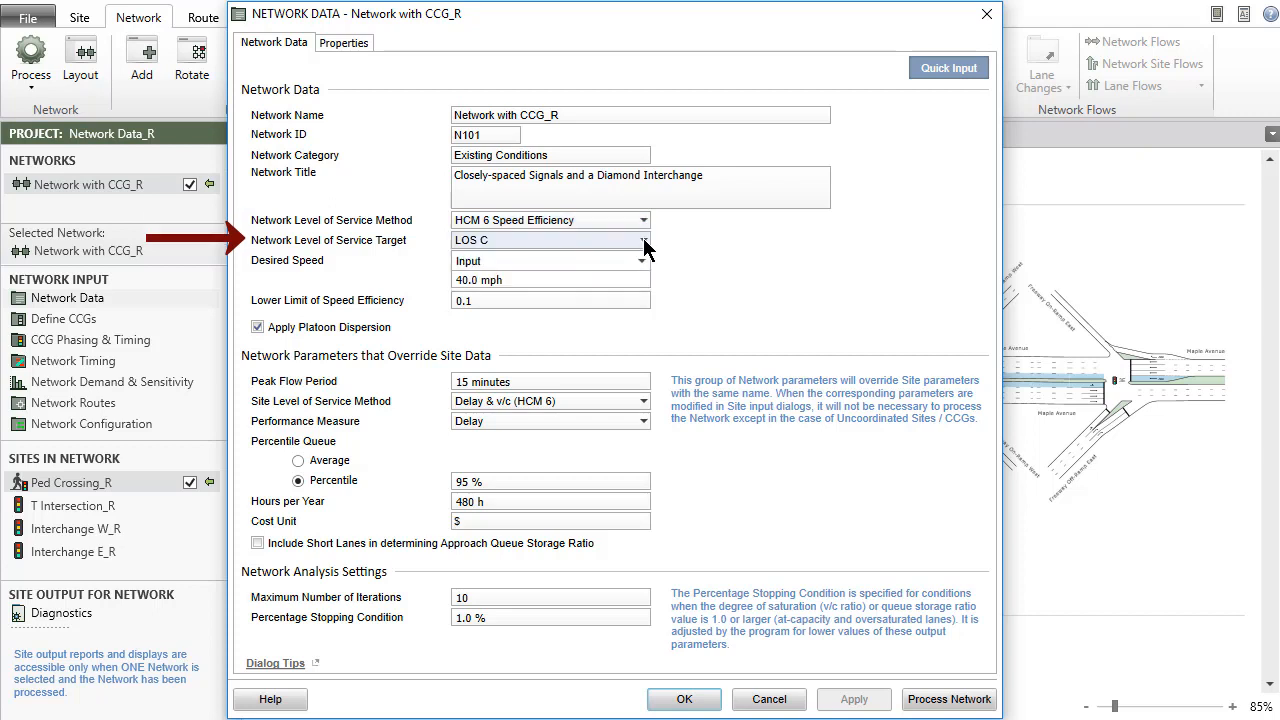
left_click(642, 240)
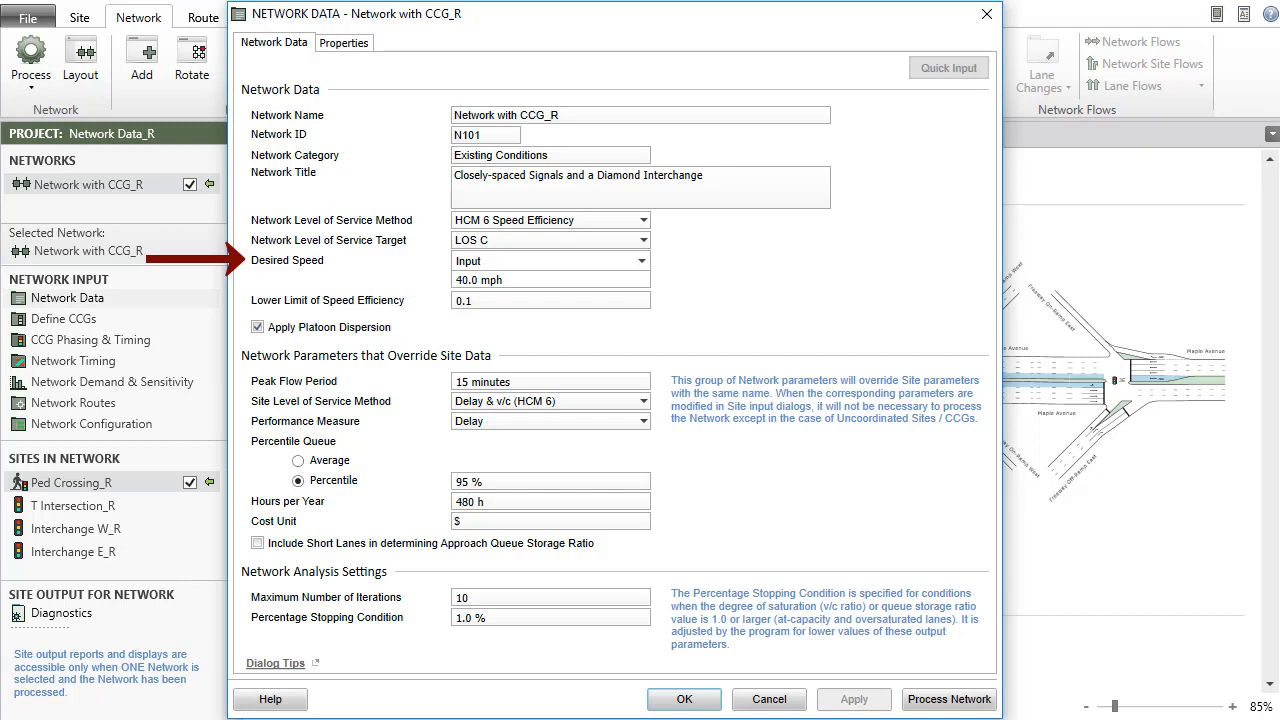
left_click(549, 260)
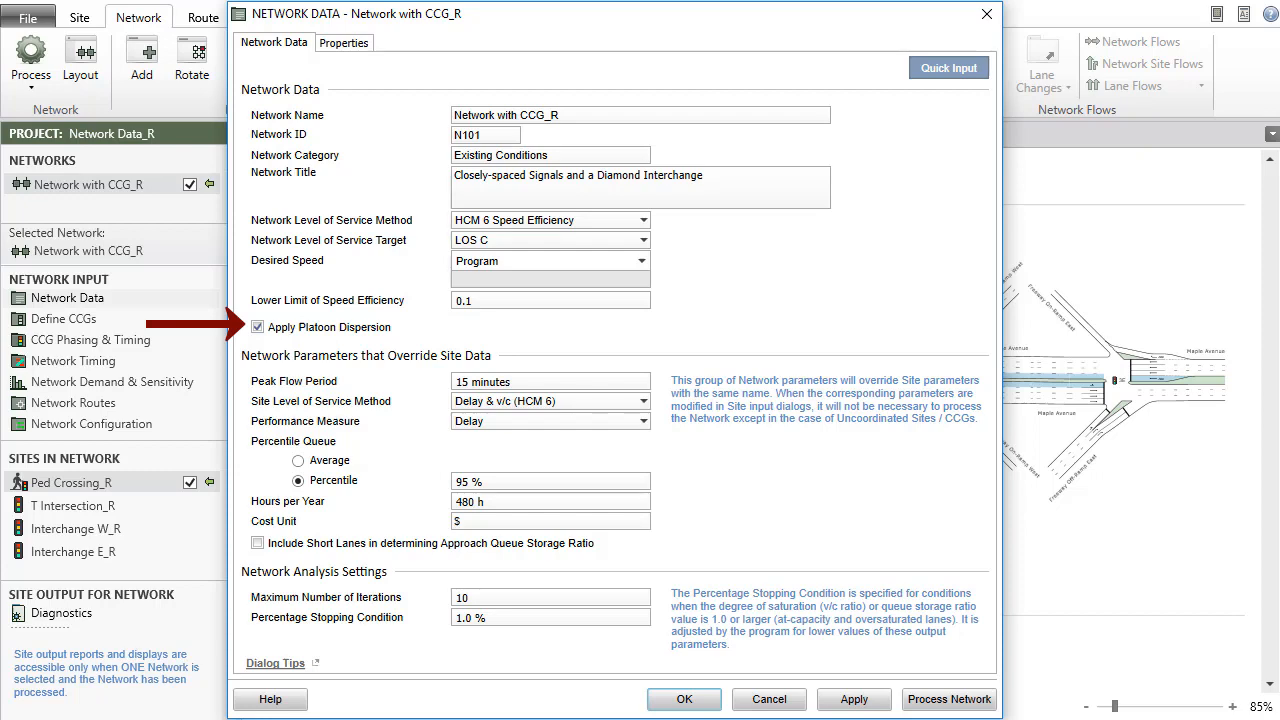
left_click(258, 327)
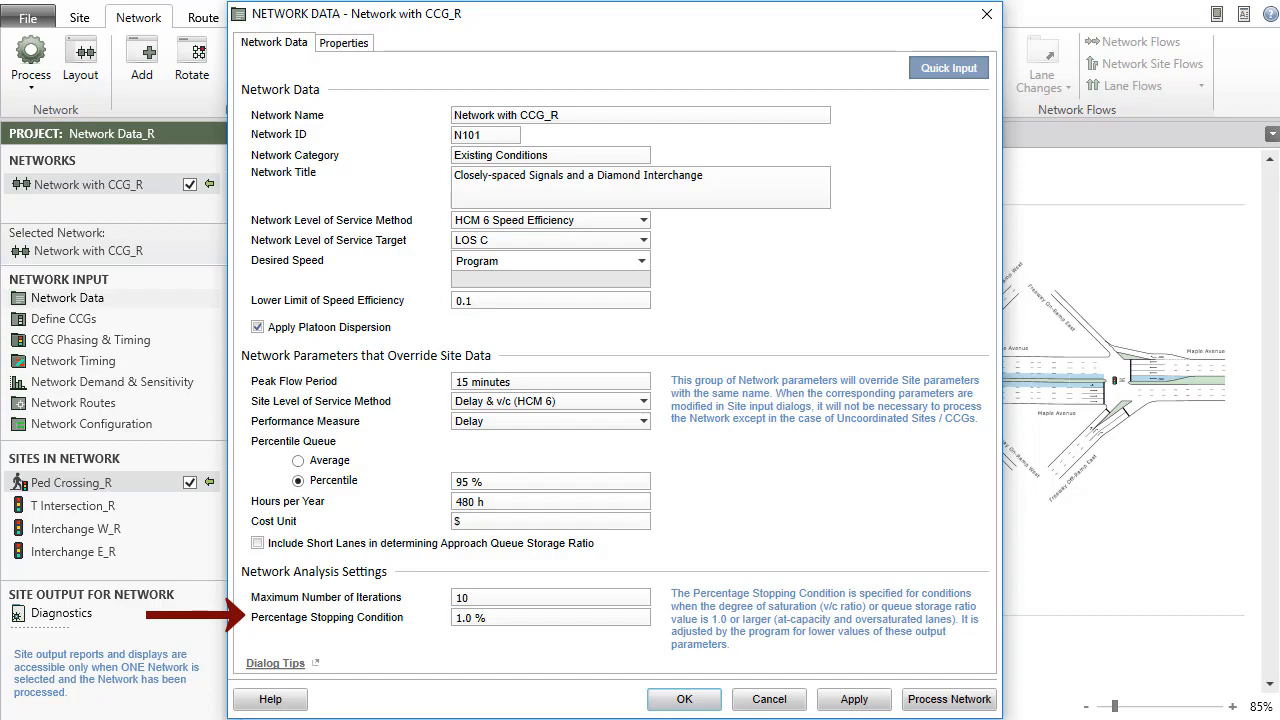
Step: View the network's properties and attributes, then close the Network Data dialog
left_click(948, 699)
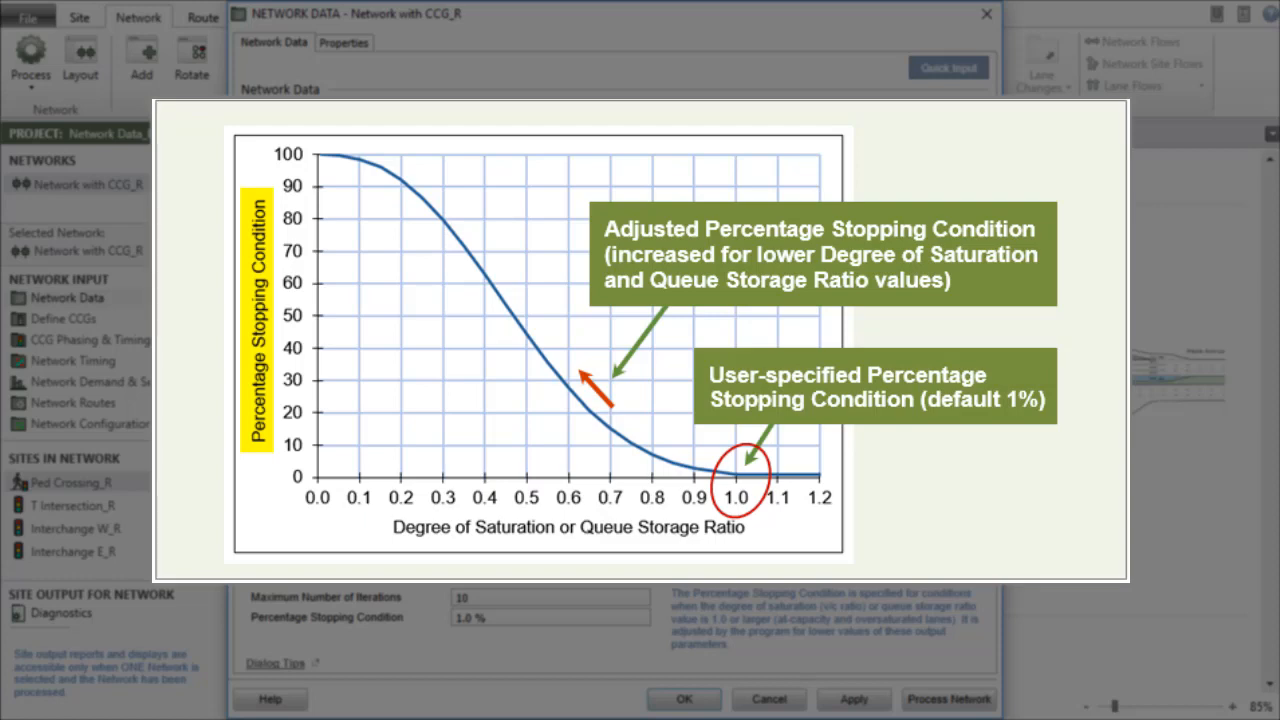
double_click(567, 527)
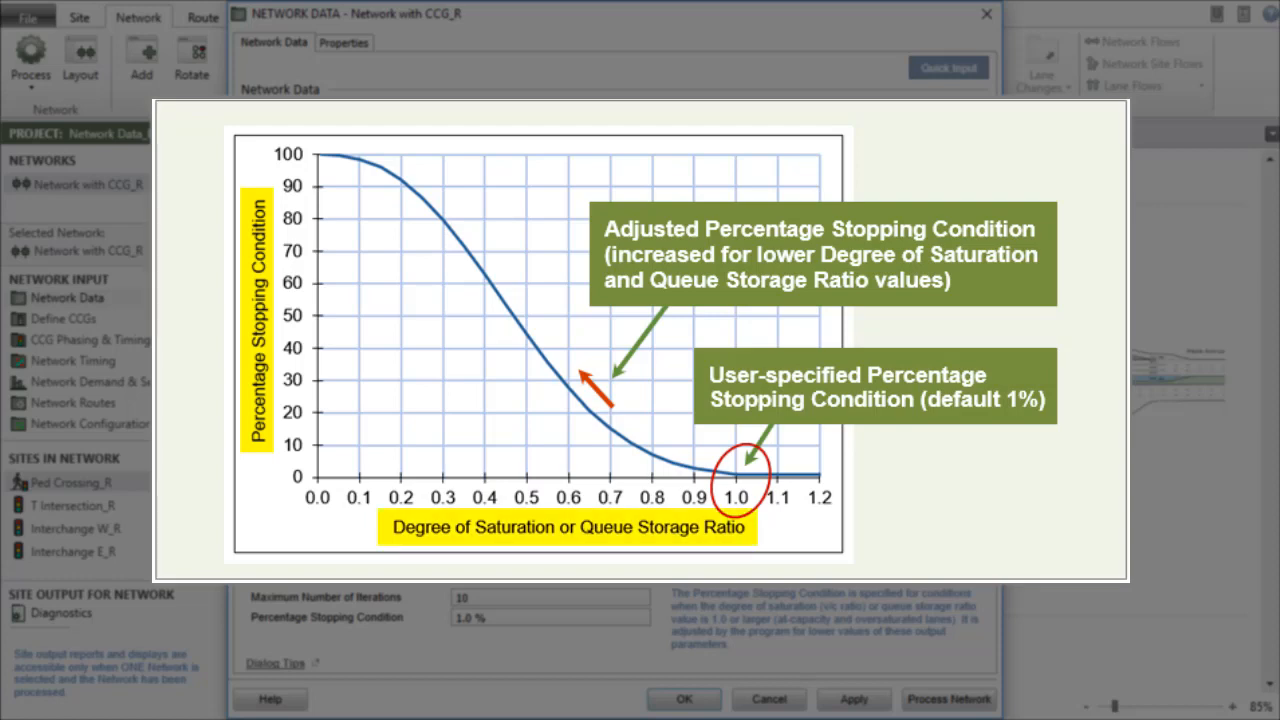
left_click(344, 42)
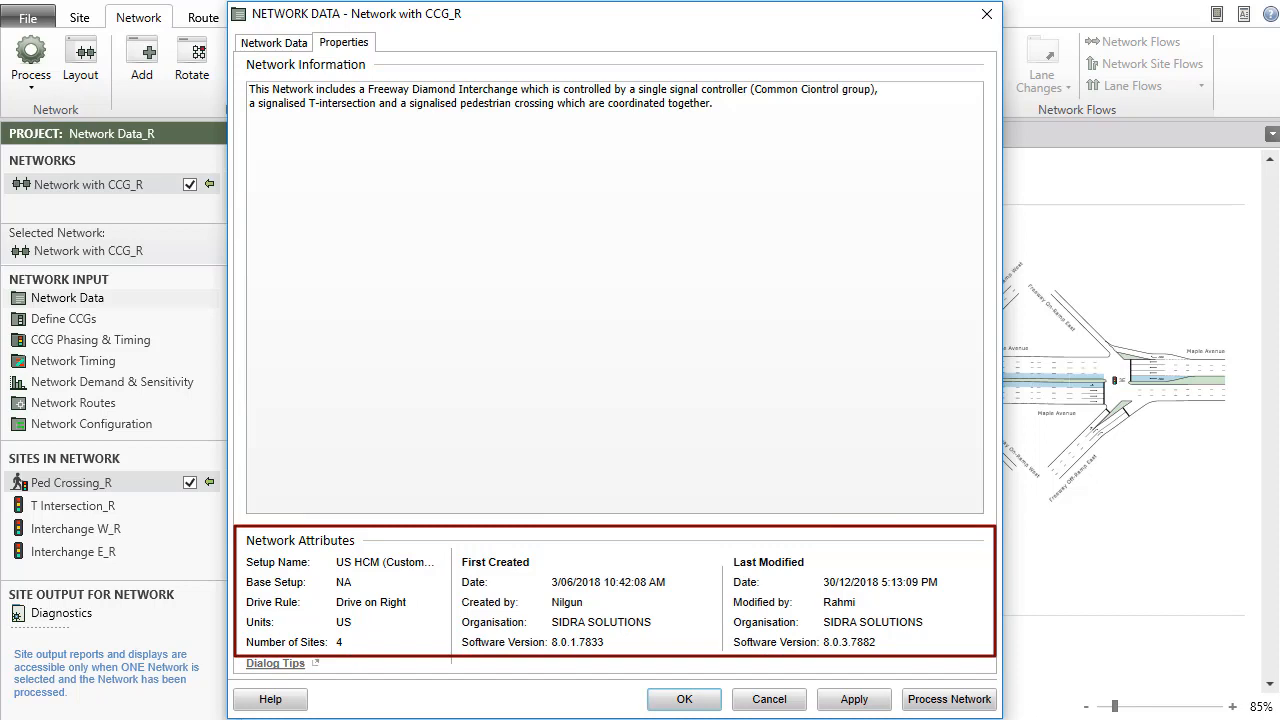
left_click(684, 699)
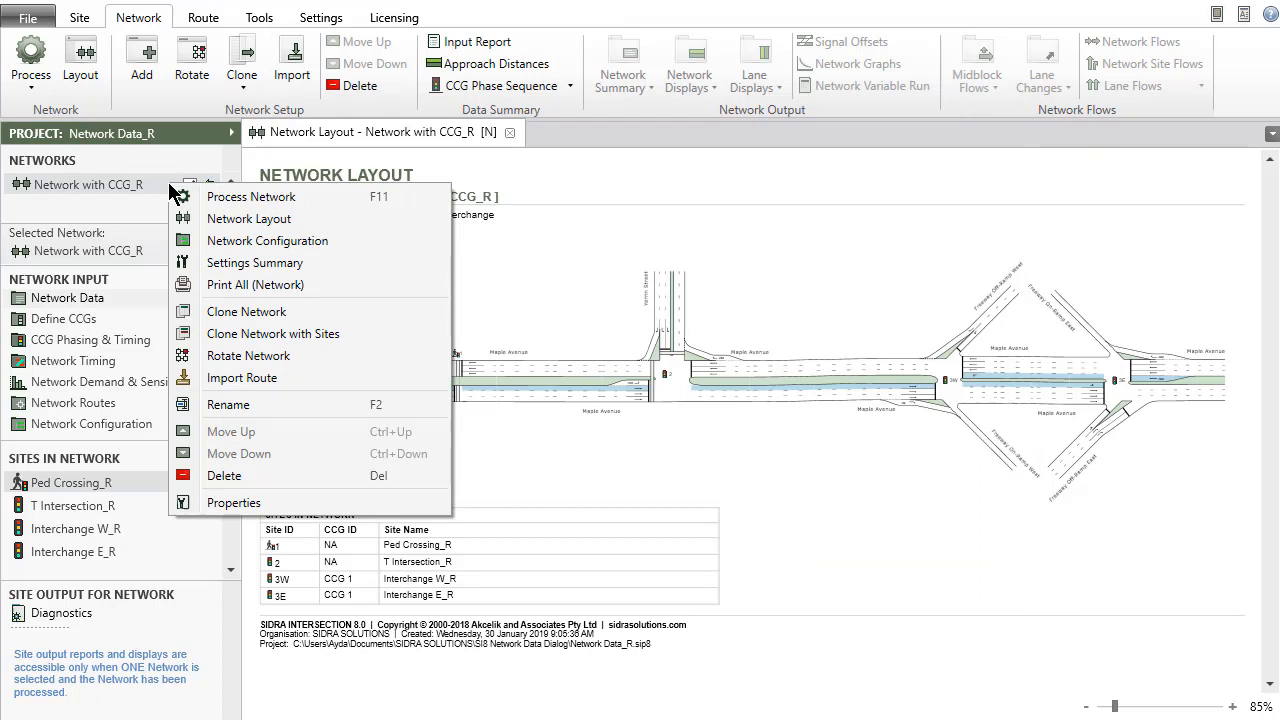
mouse_move(233, 502)
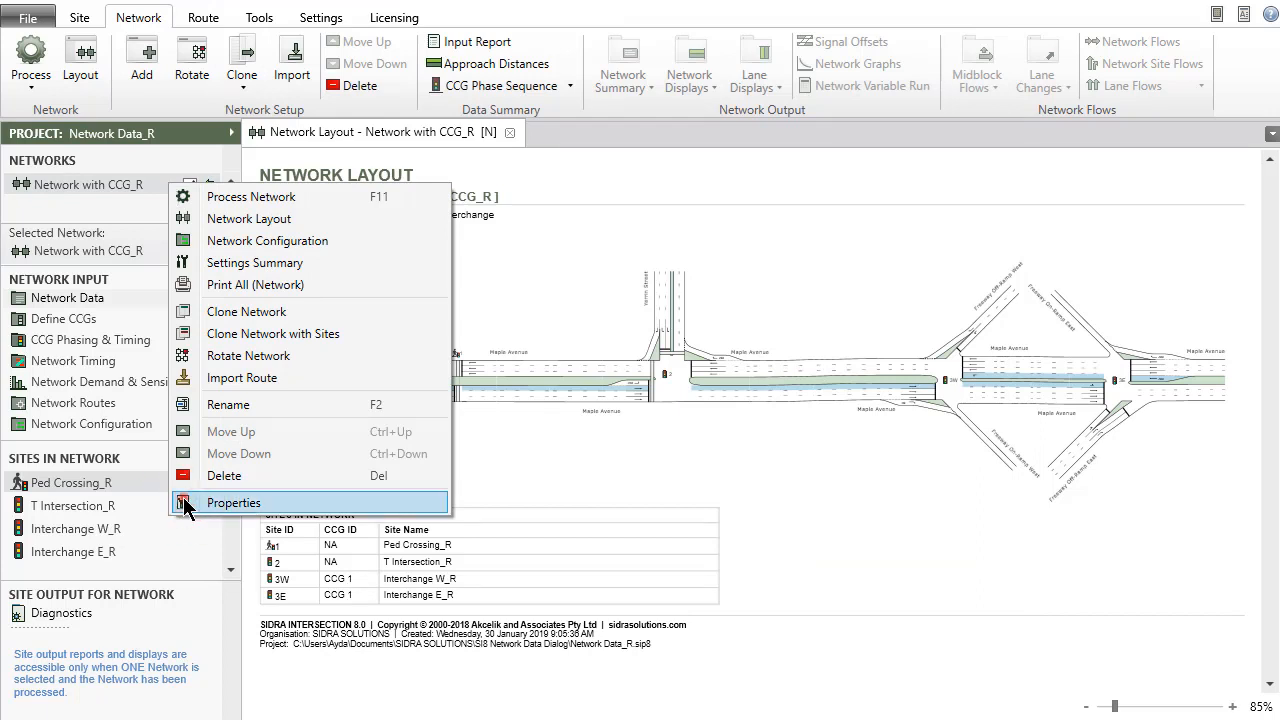
Step: Reopen Network Data for Network with CCG_R through the network's Properties command
left_click(234, 502)
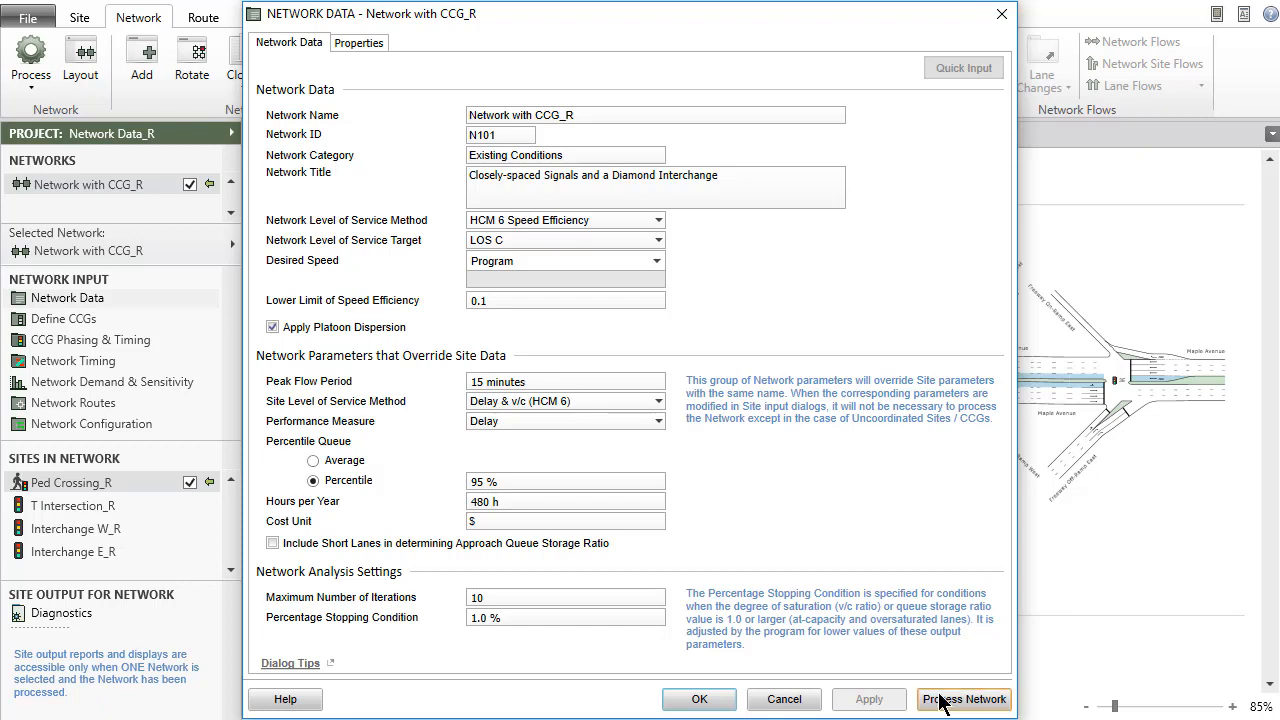
Step: Run Process Network on Network with CCG_R with the current settings
left_click(963, 699)
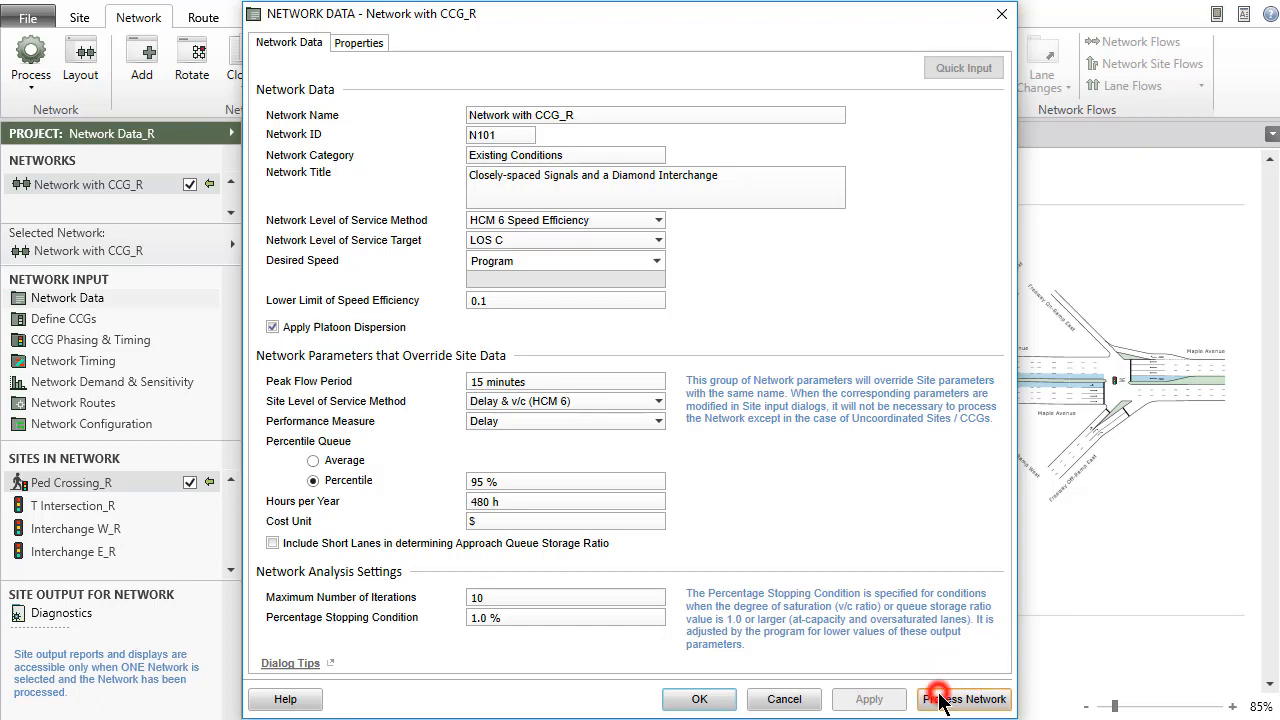
left_click(963, 699)
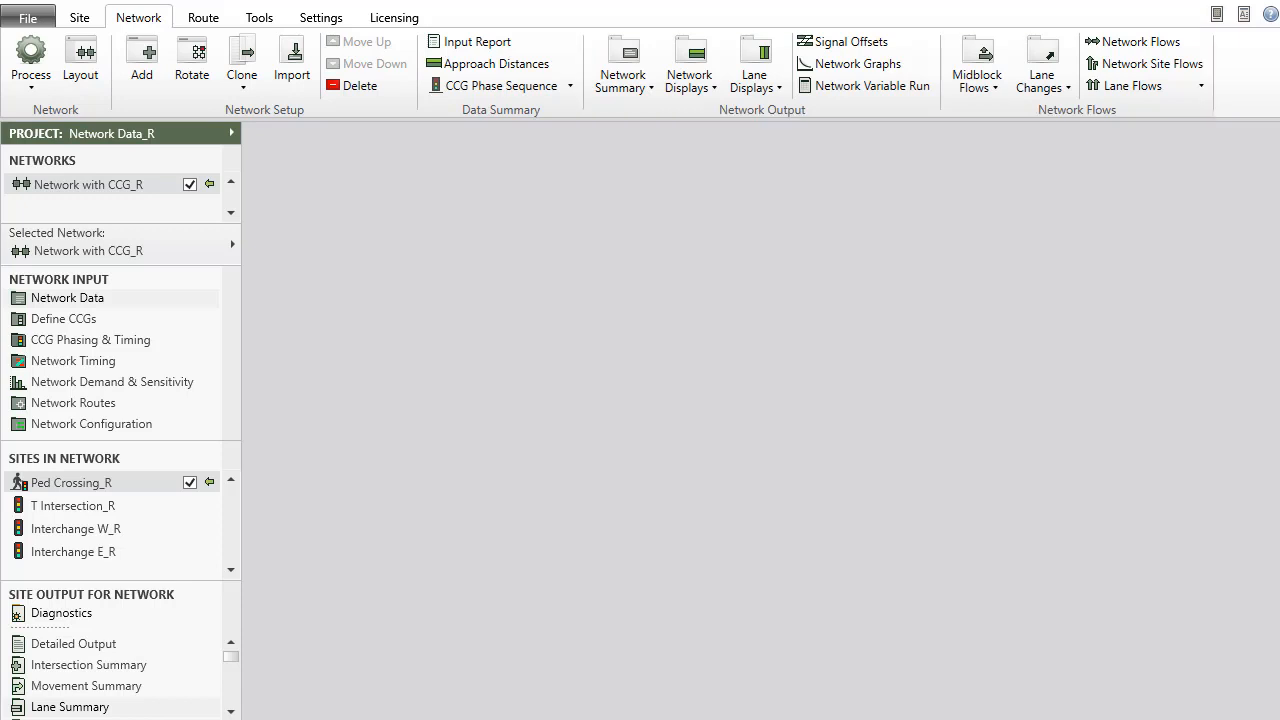
Step: Show degree of saturation, lane changes and Ped Crossing_R lane summary, then reopen Network Data
left_click(755, 65)
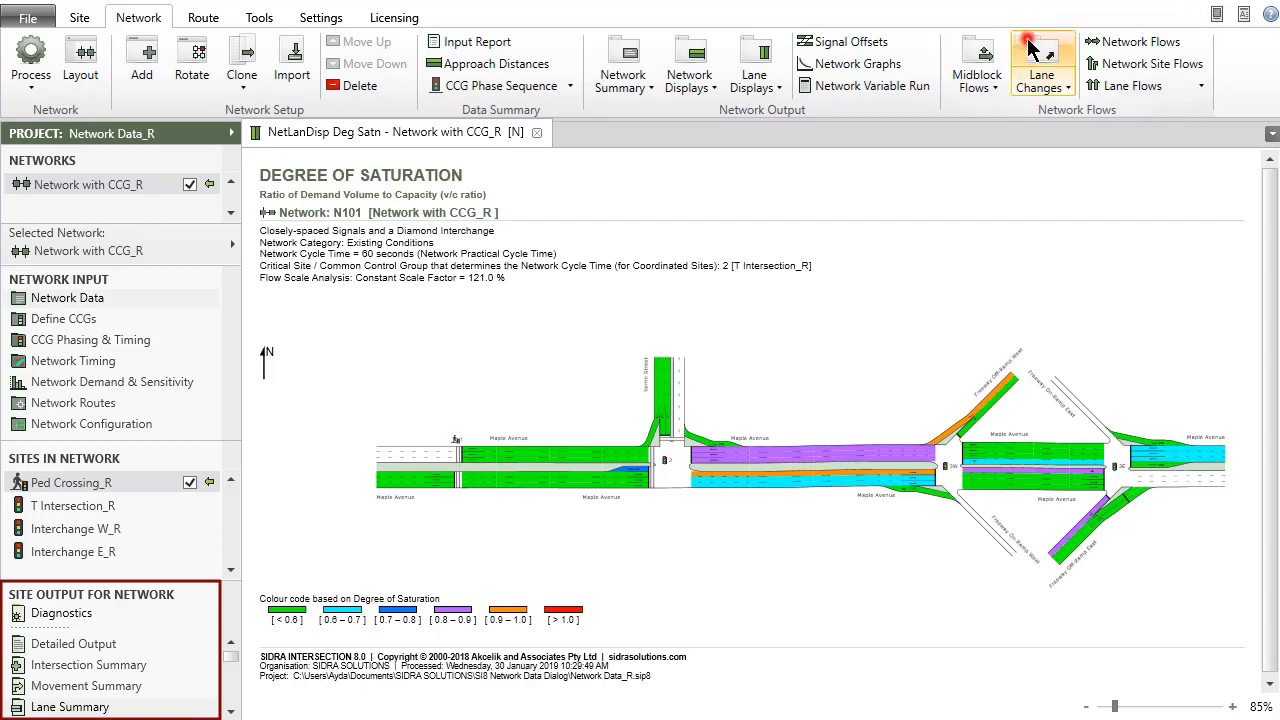
left_click(1042, 65)
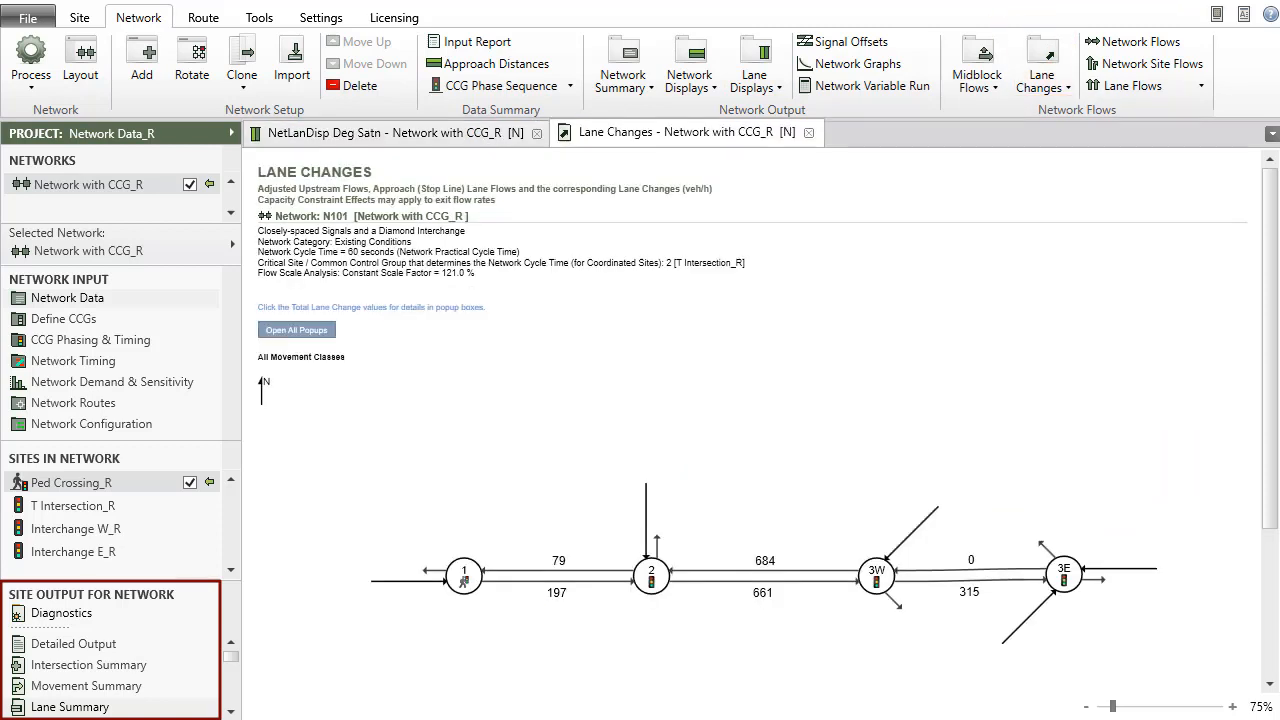
left_click(296, 330)
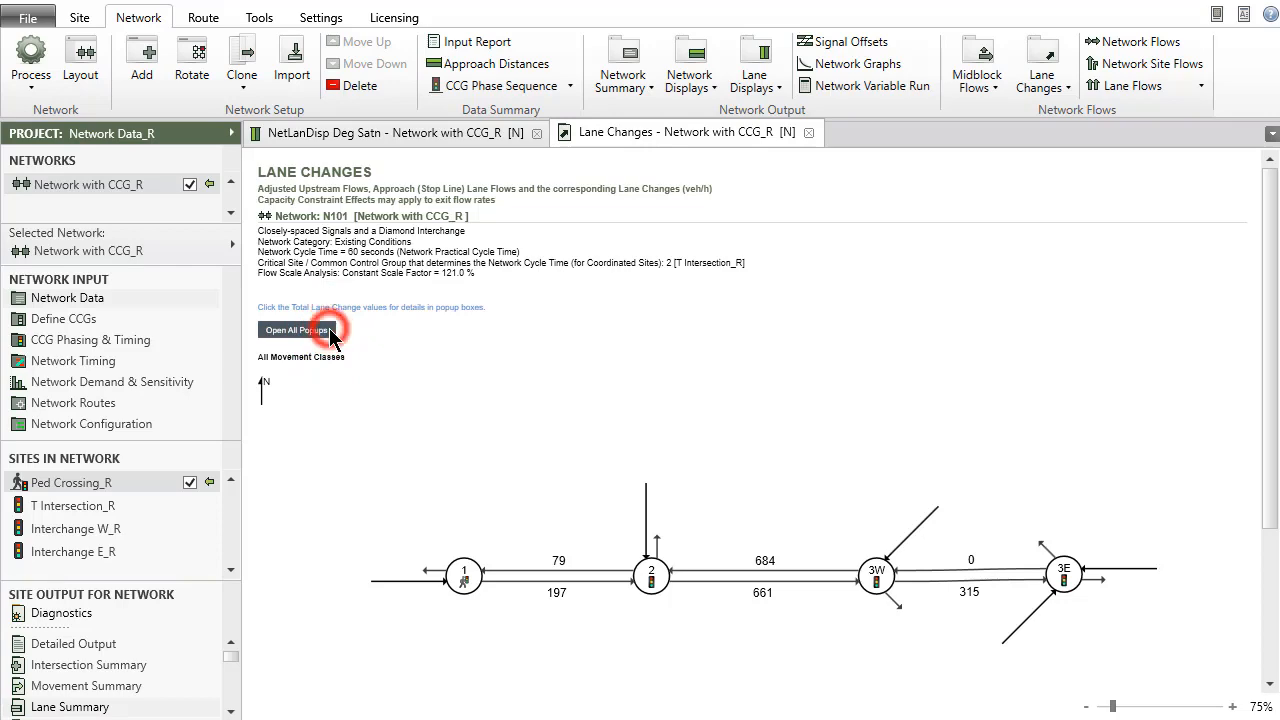
left_click(296, 330)
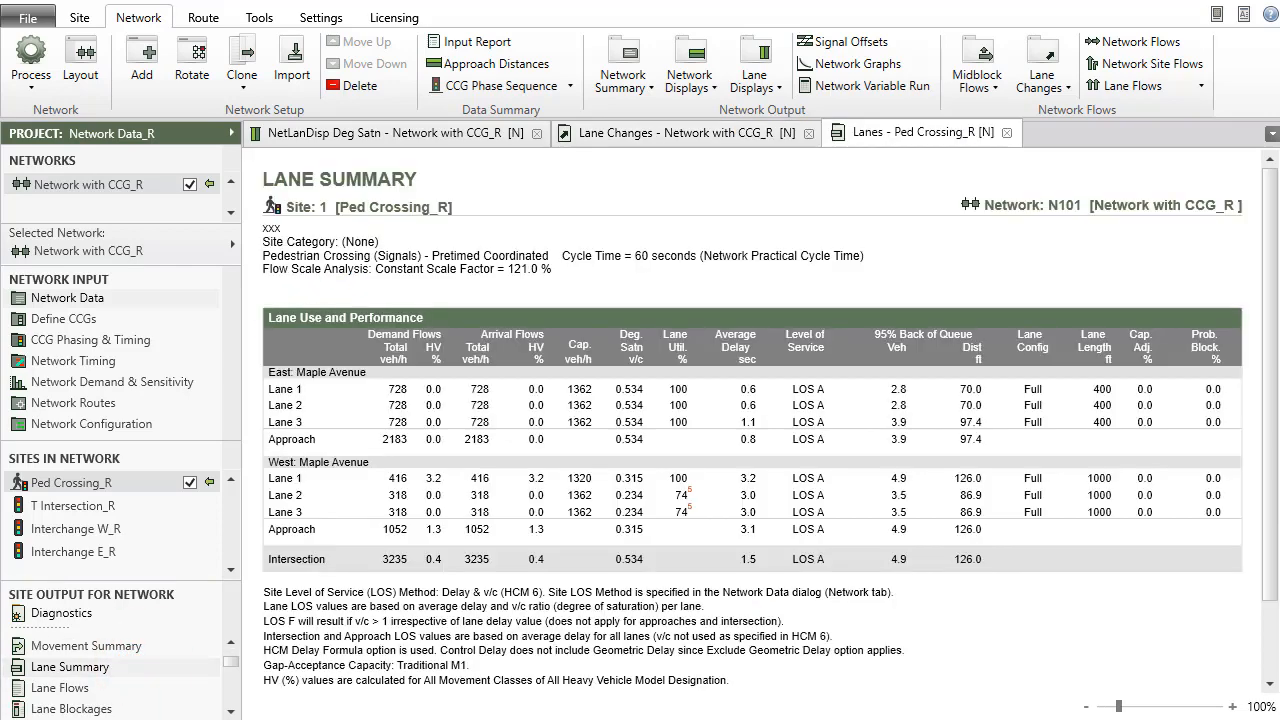
left_click(67, 298)
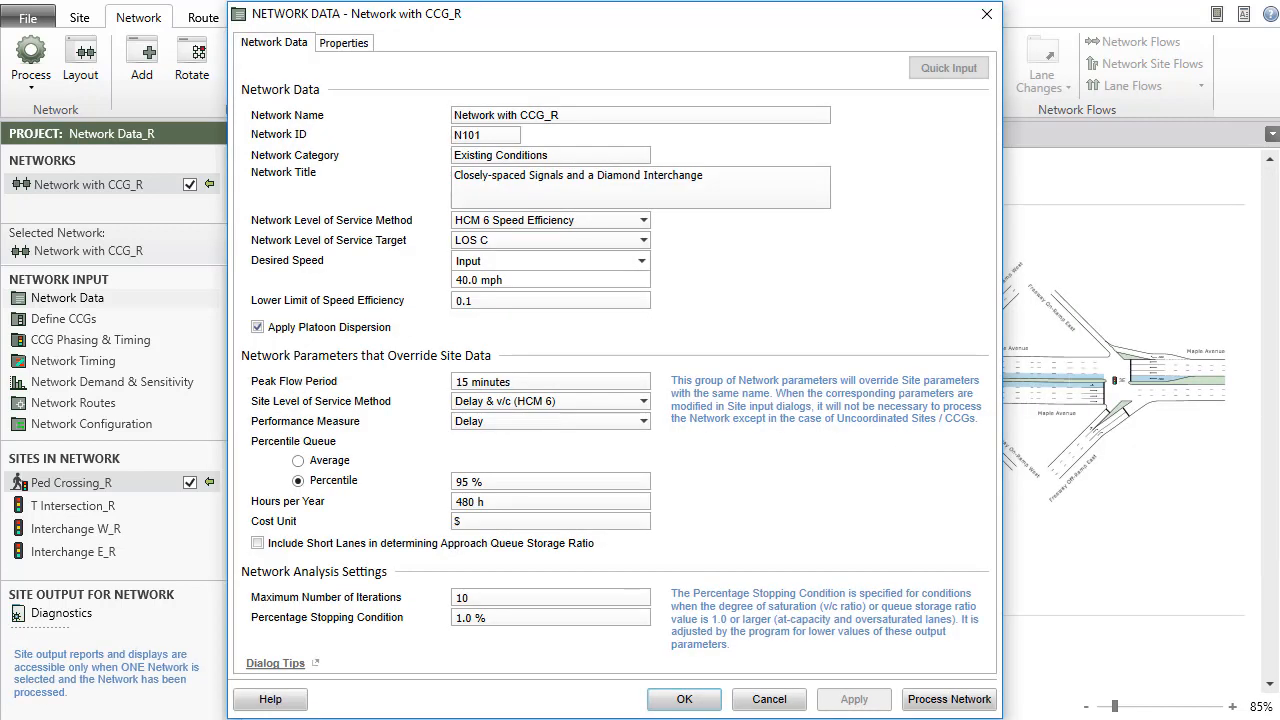